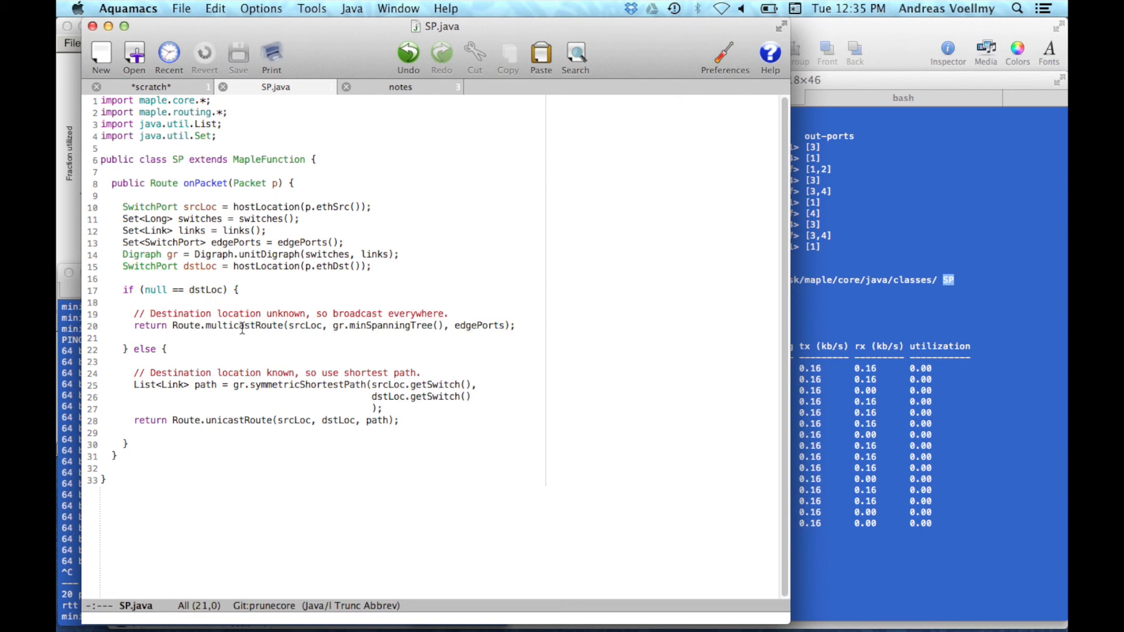
left_click(314, 327)
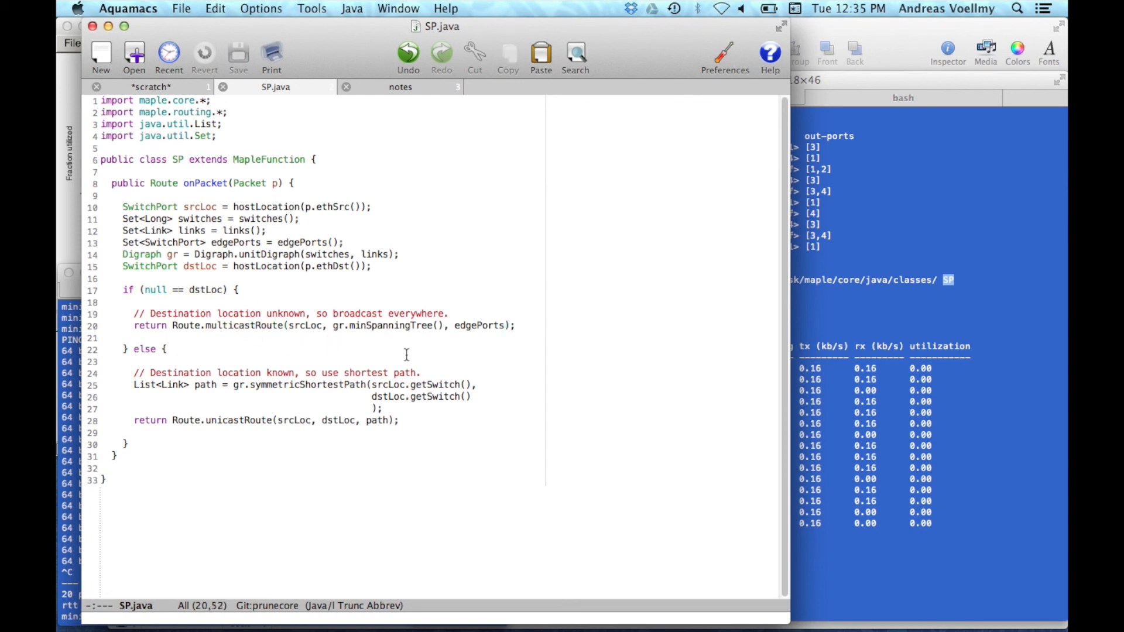
mouse_move(490, 329)
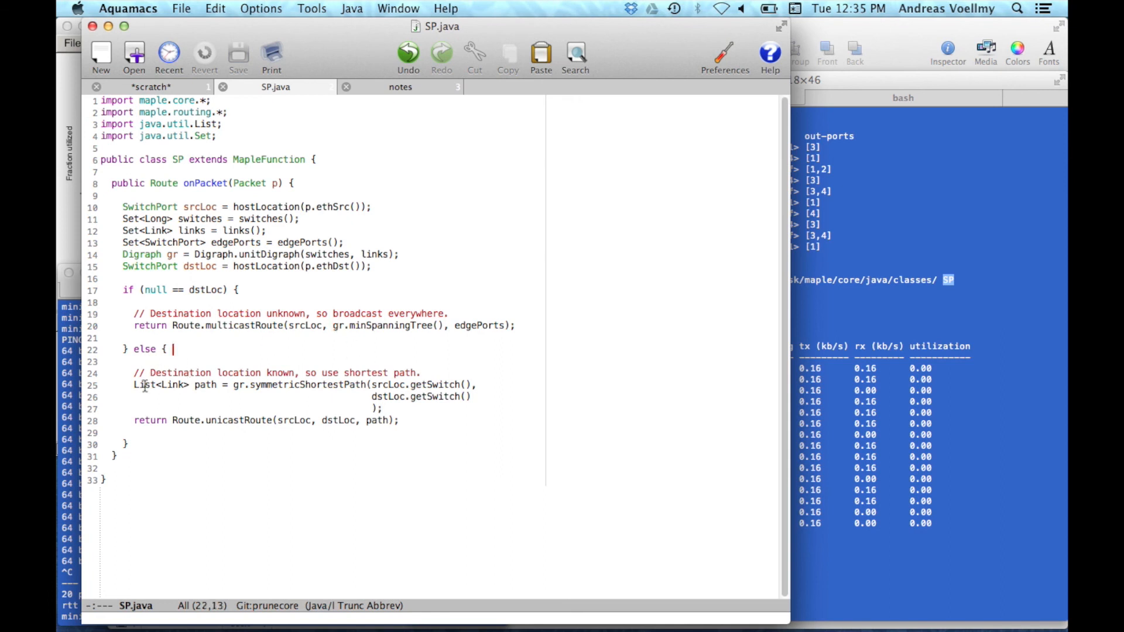
left_click_drag(134, 385, 379, 408)
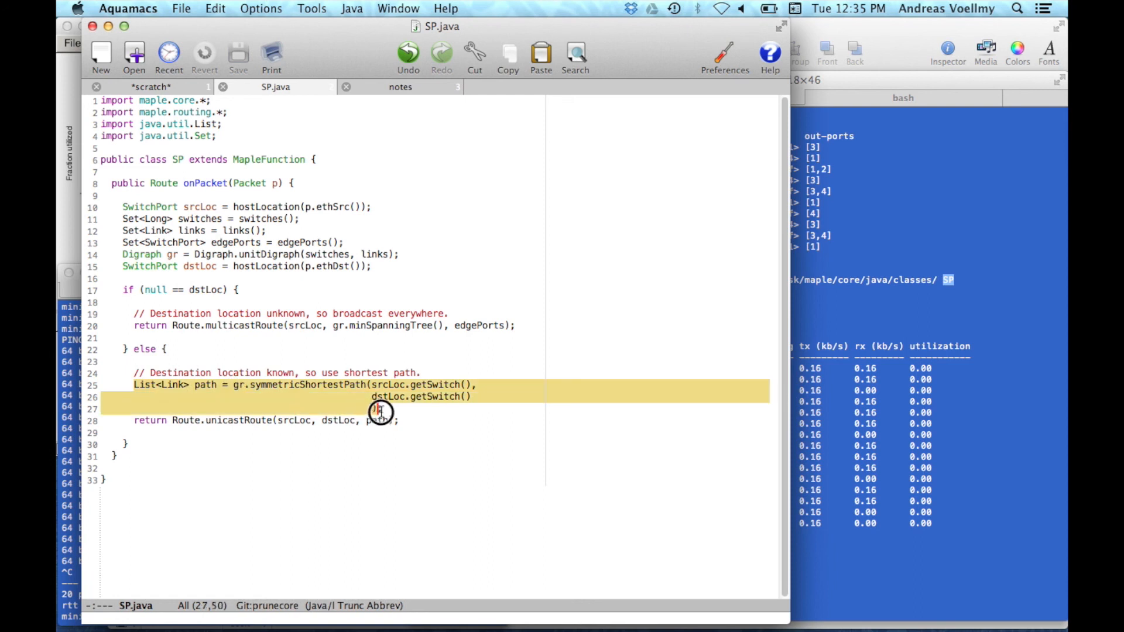
type(");")
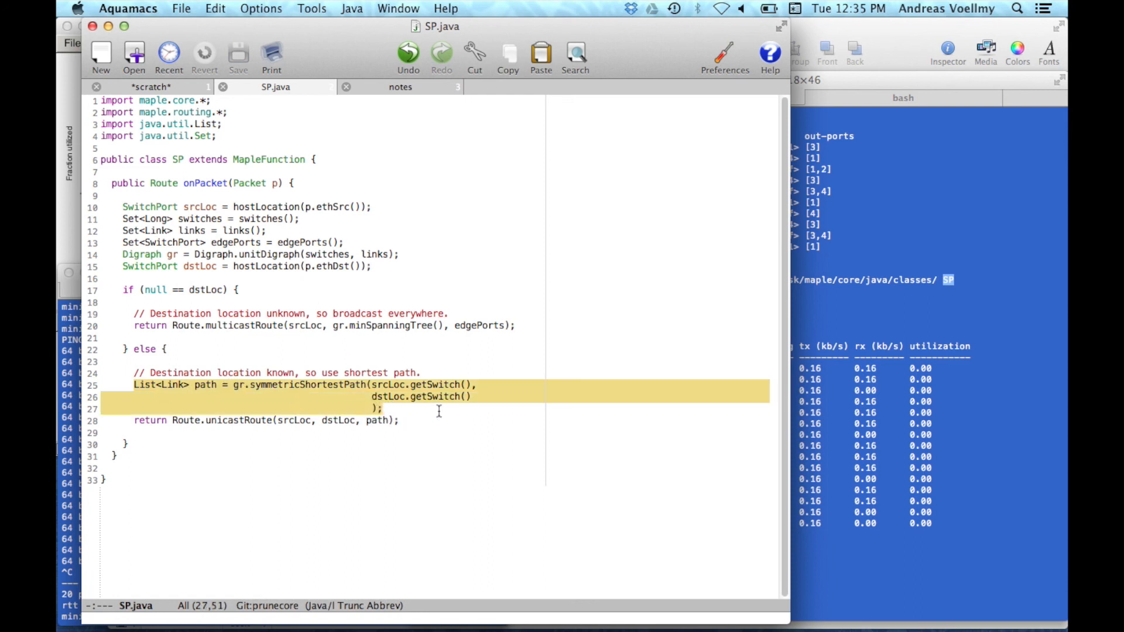